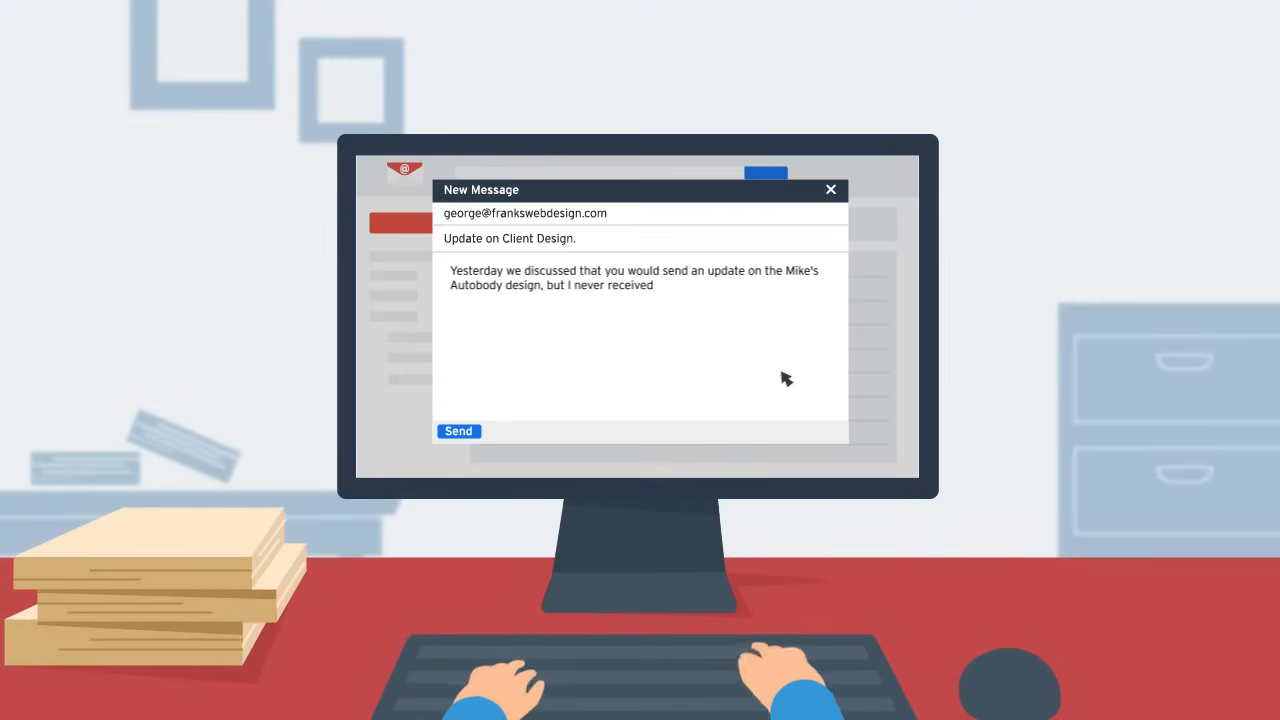
text(it. Can you please send the update when you have a chance?)
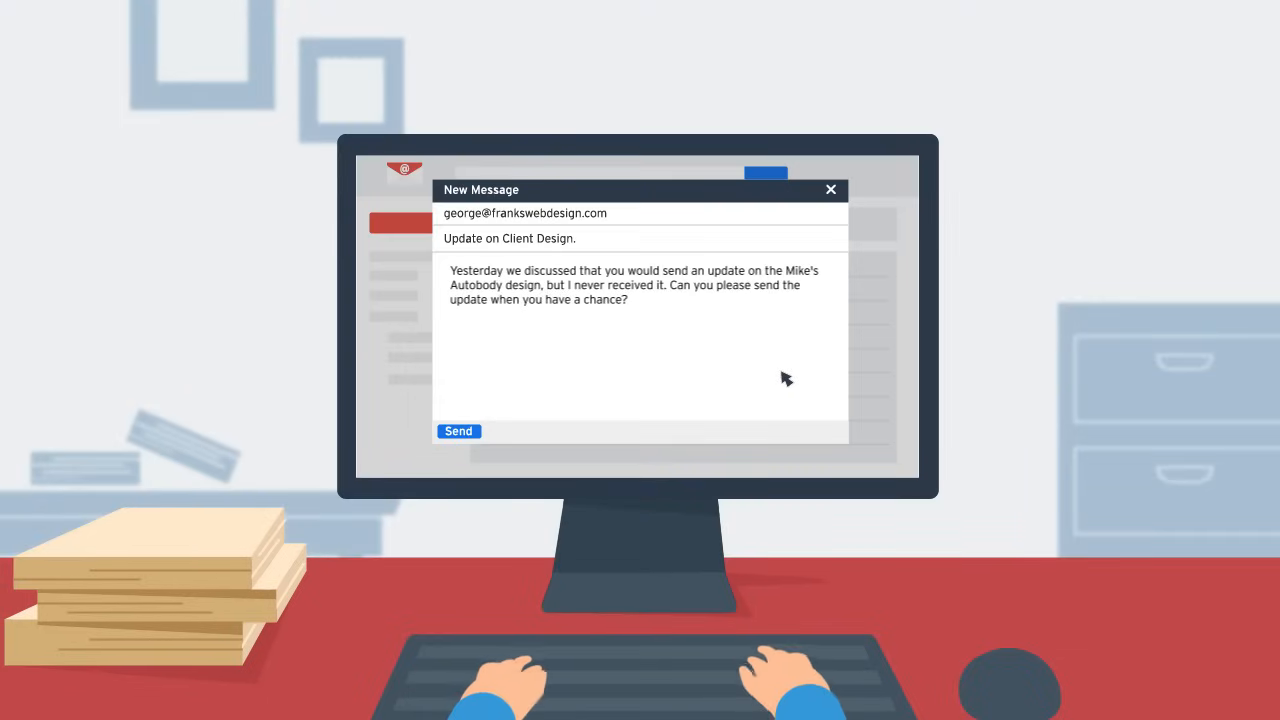